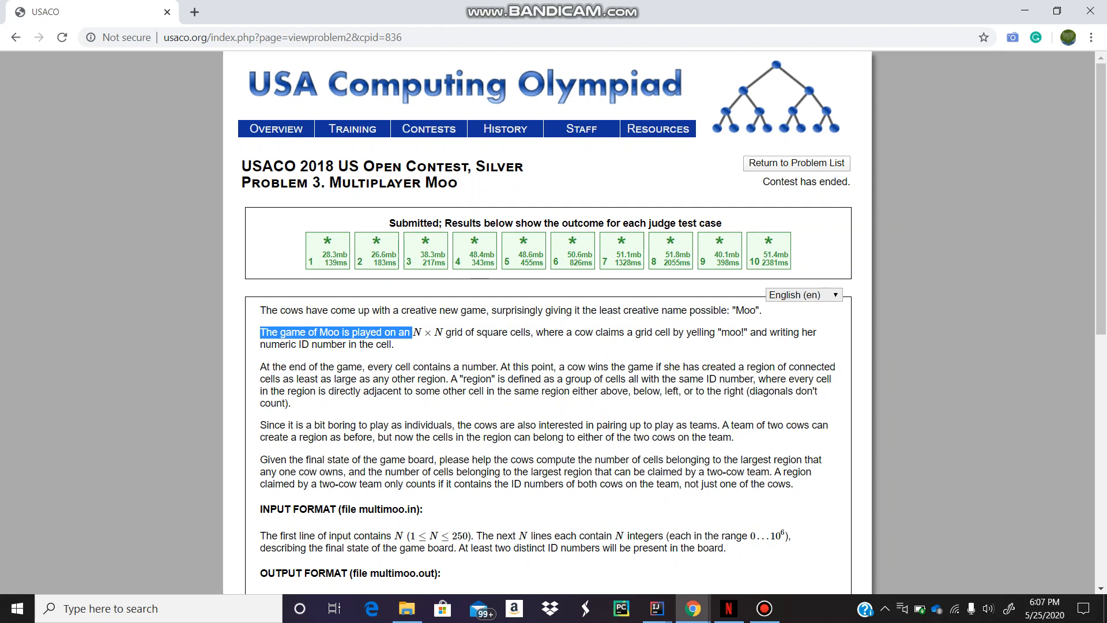
# Walk through the sample input and output on the USACO page, highlighting the team answer 10.
pyautogui.doubleClick(436, 166)
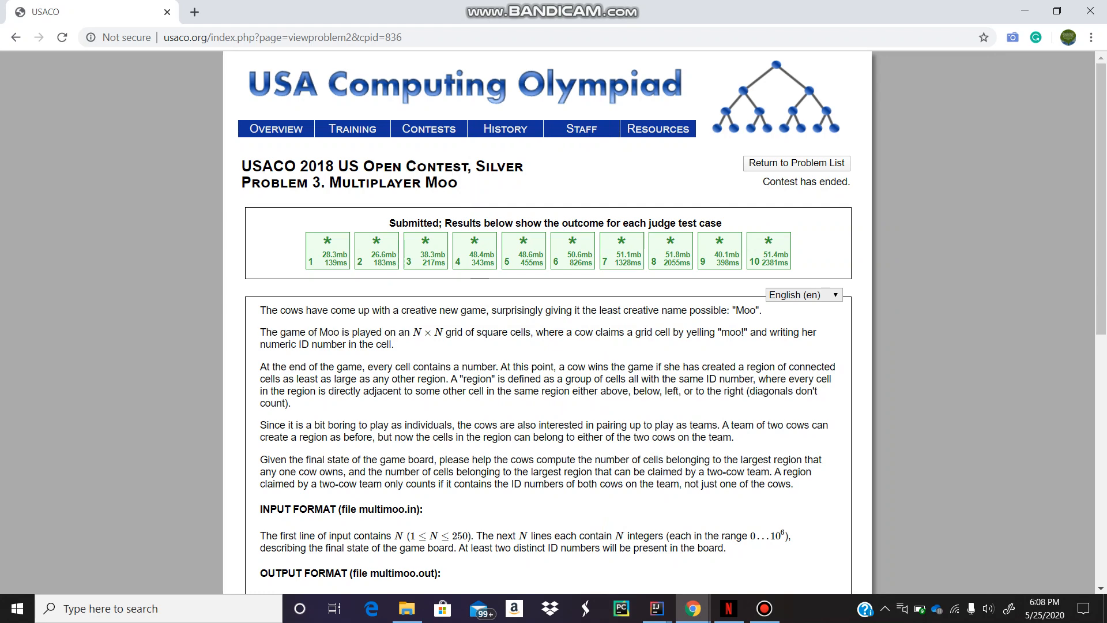
pyautogui.scroll(-3)
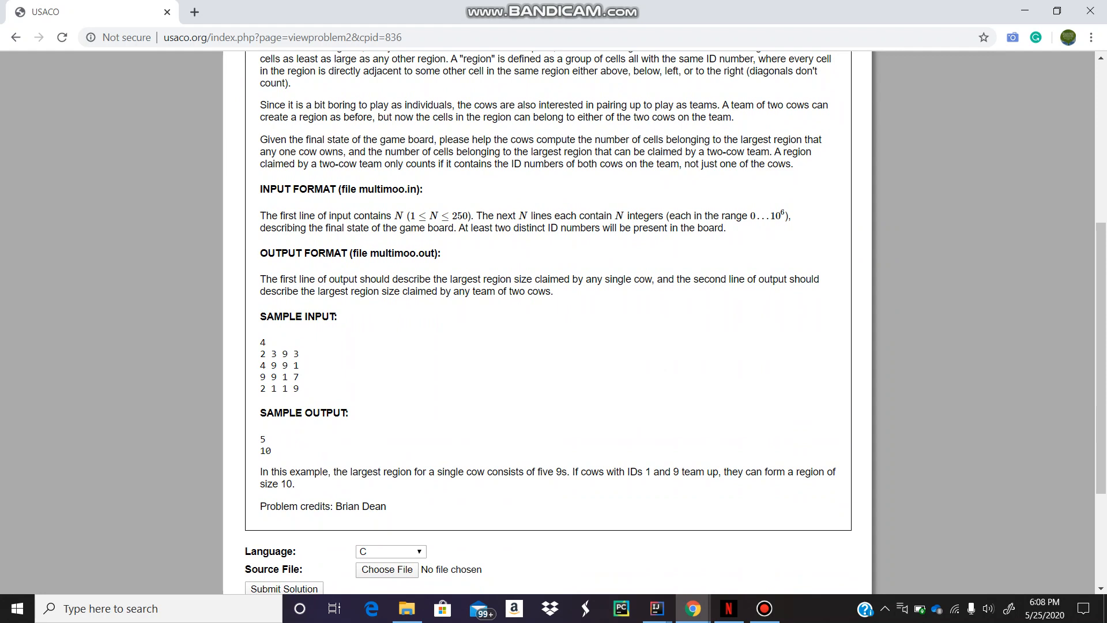
pyautogui.moveTo(260, 353); pyautogui.dragTo(298, 392)
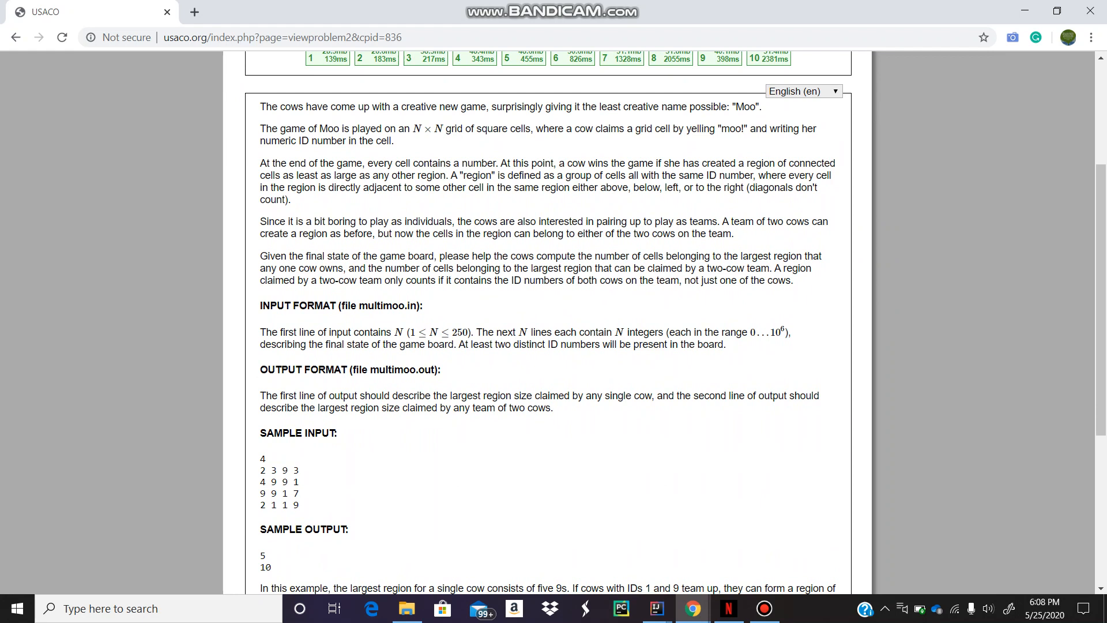
pyautogui.scroll(-3)
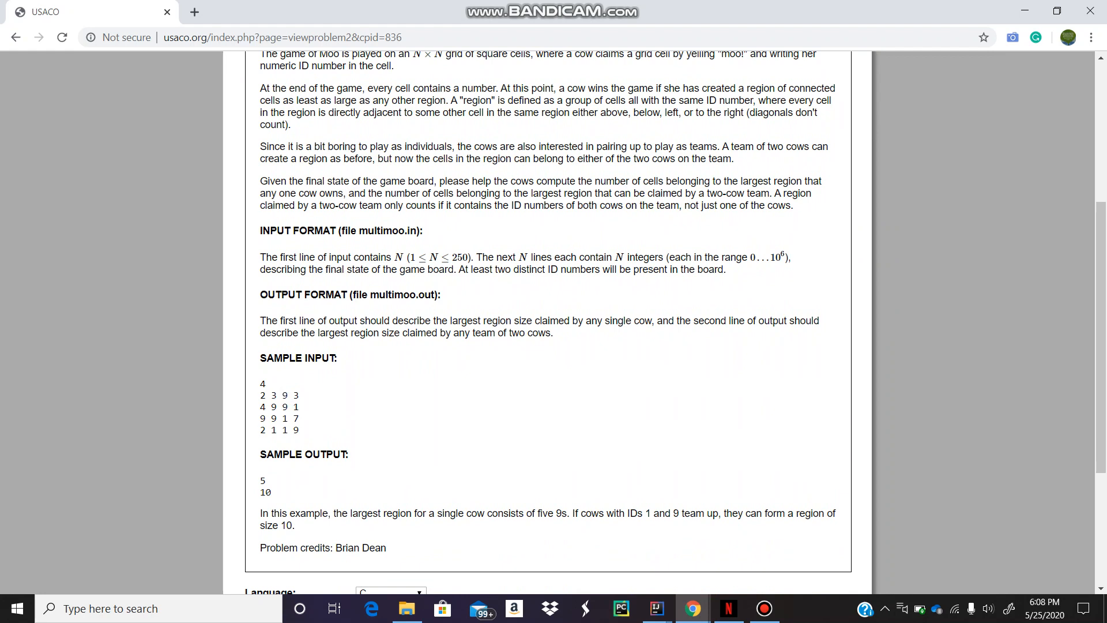
pyautogui.doubleClick(286, 407)
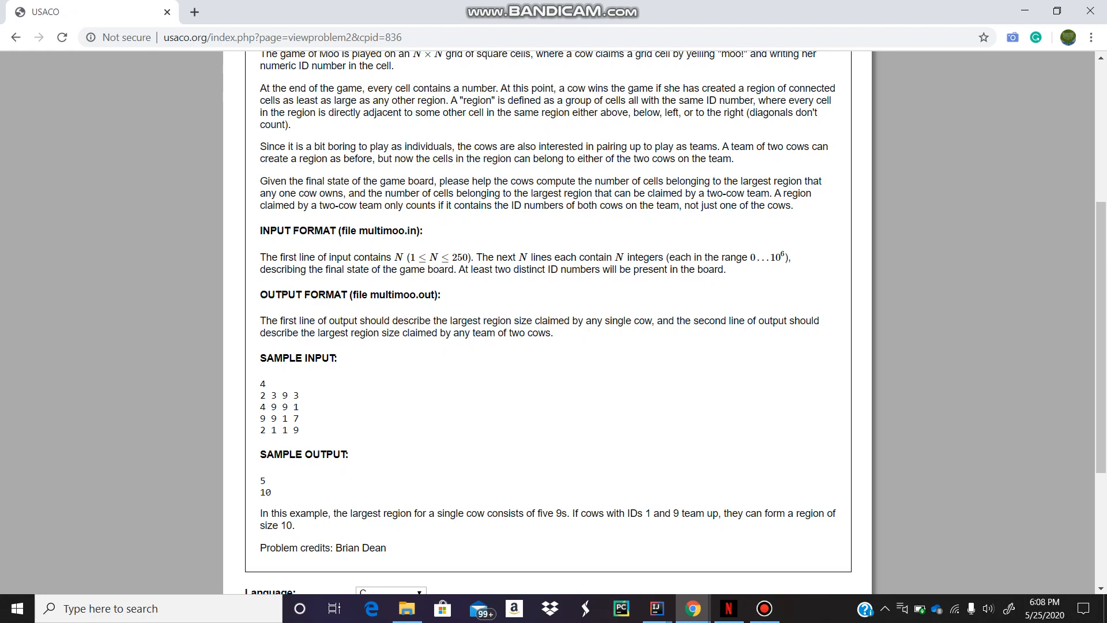
pyautogui.doubleClick(262, 480)
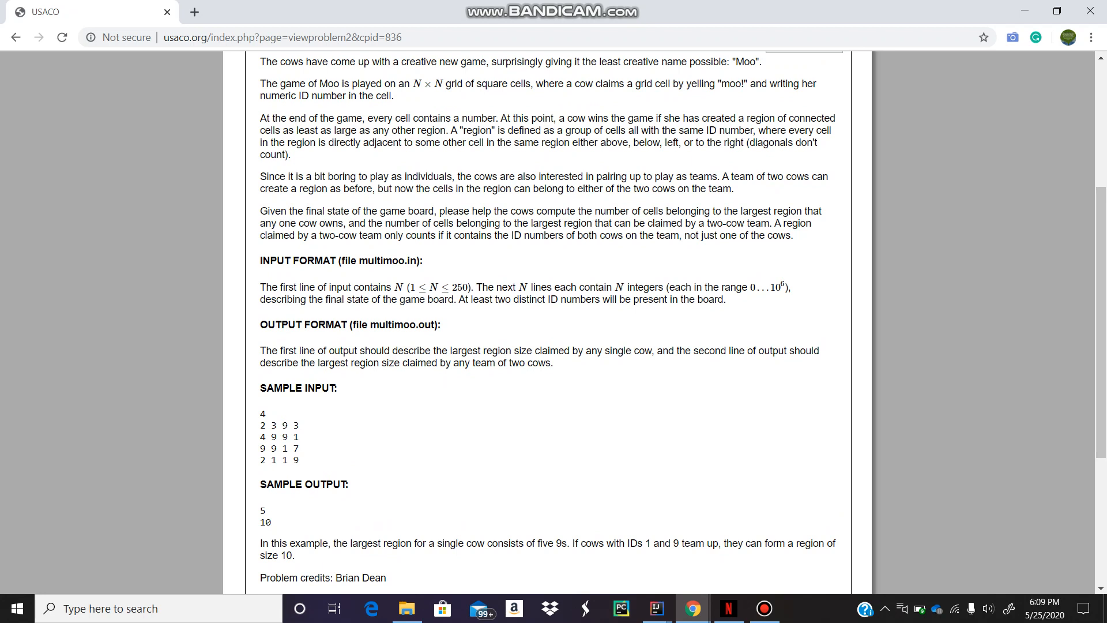
pyautogui.doubleClick(283, 425)
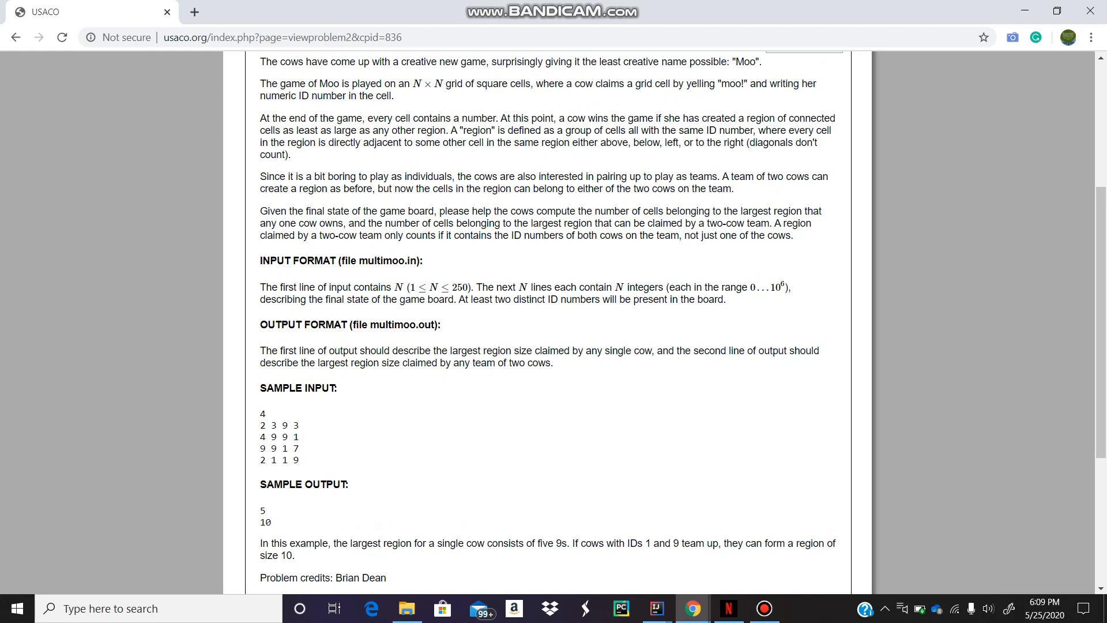
pyautogui.doubleClick(265, 521)
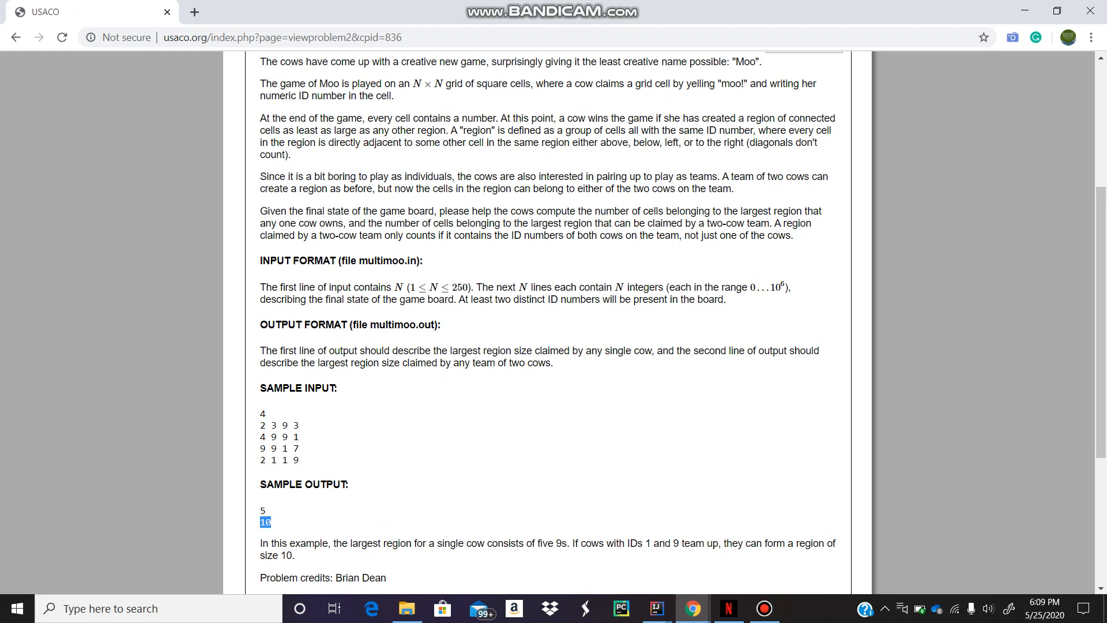
pyautogui.moveTo(259, 351); pyautogui.dragTo(553, 363)
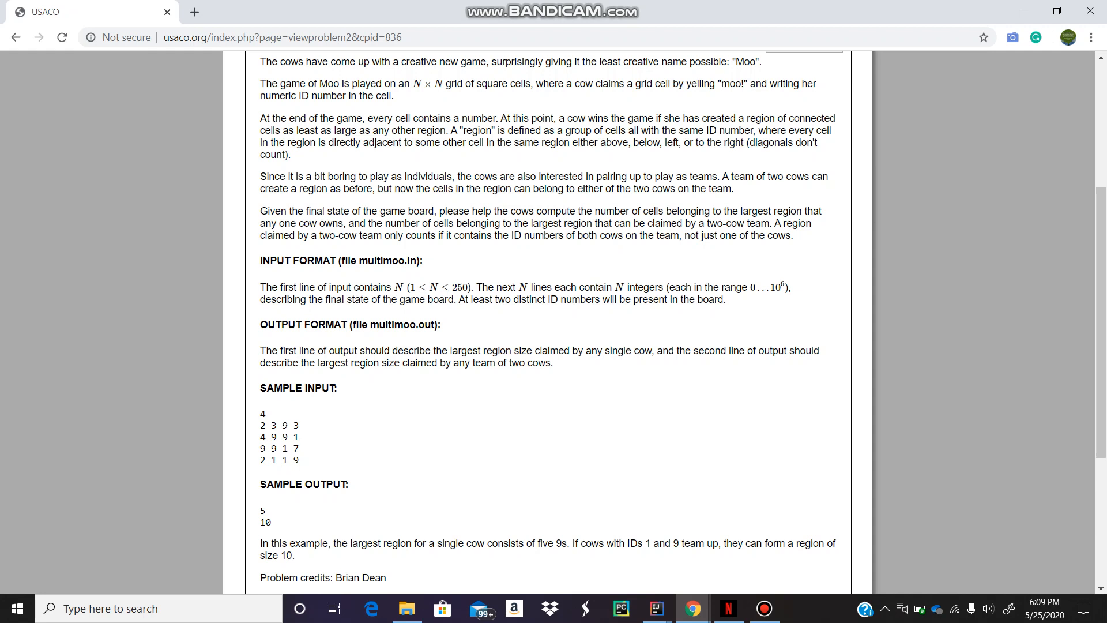
# Highlight the sample grid rows, a 9 cell, and then the whole sample input grid.
pyautogui.moveTo(261, 424); pyautogui.dragTo(297, 448)
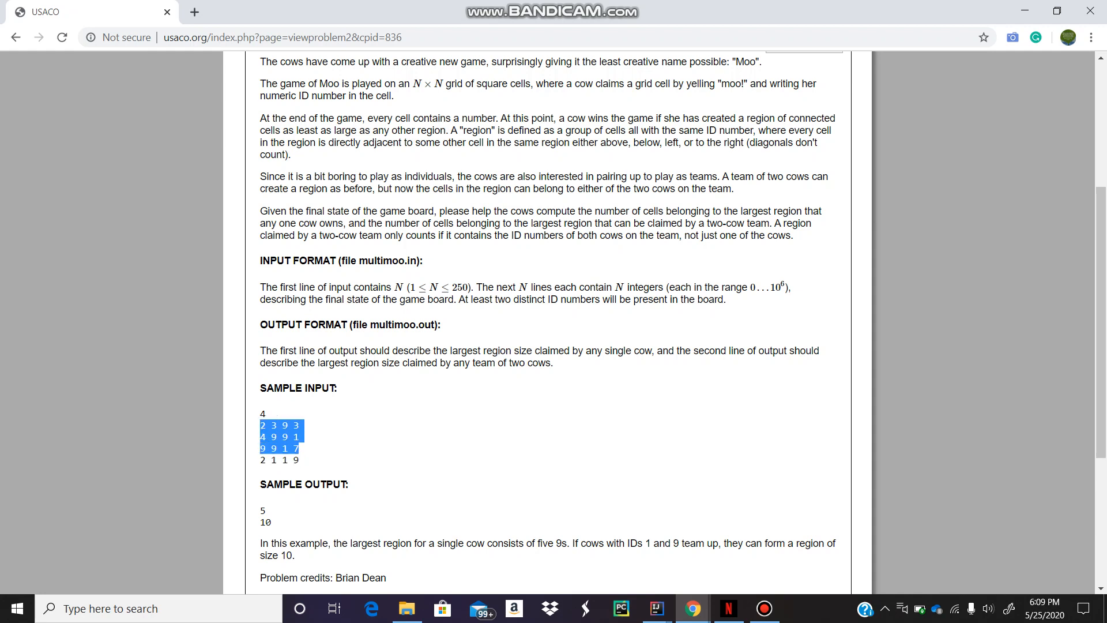
pyautogui.click(261, 426)
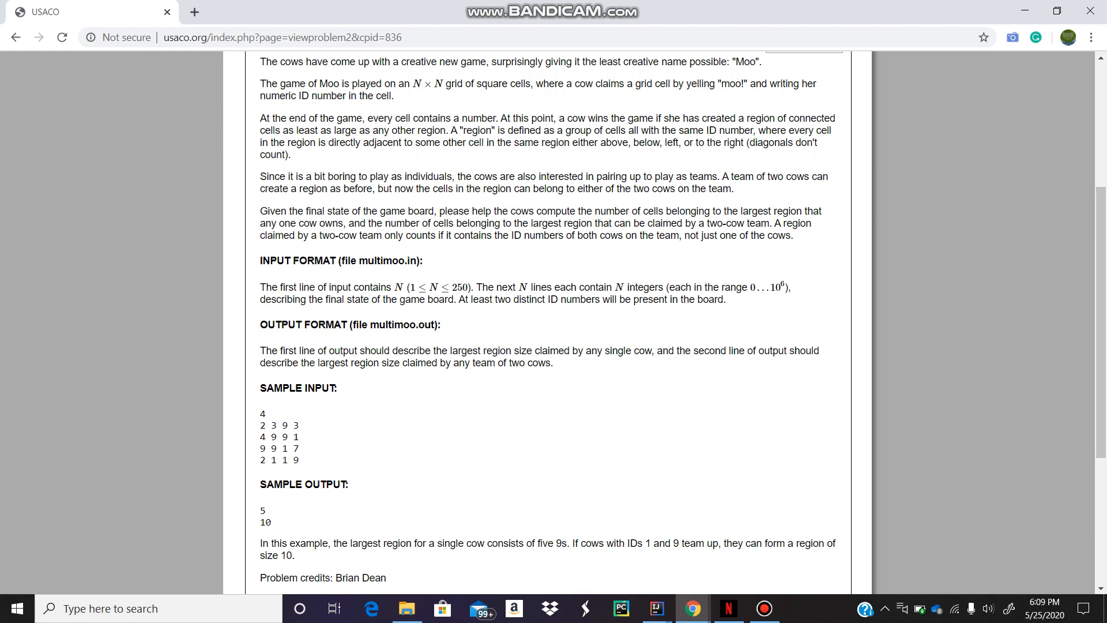
pyautogui.doubleClick(261, 424)
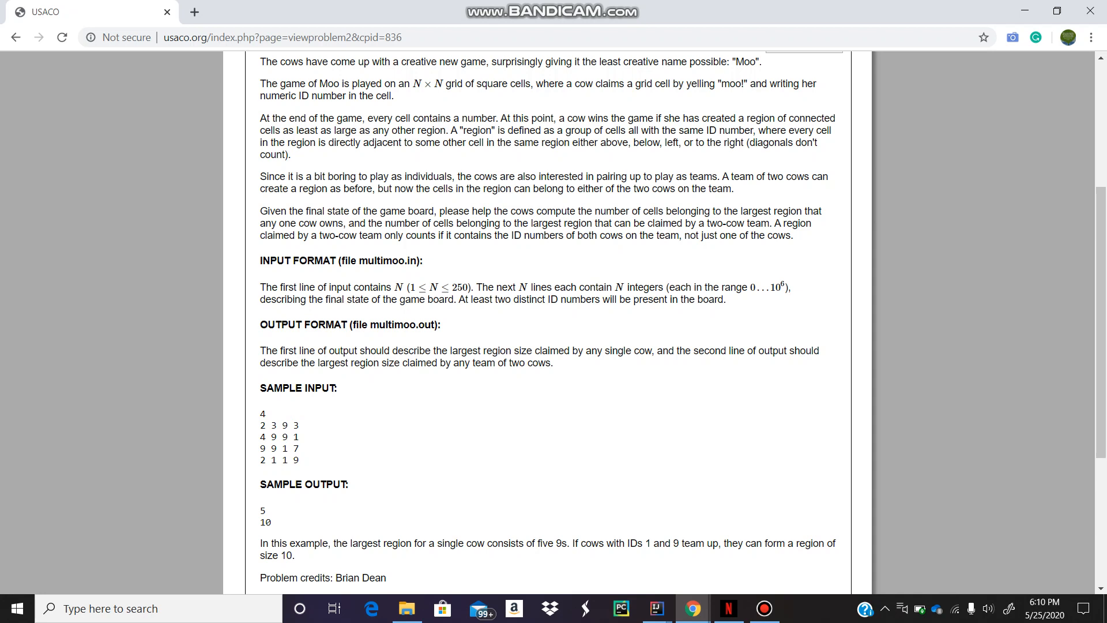
pyautogui.doubleClick(270, 449)
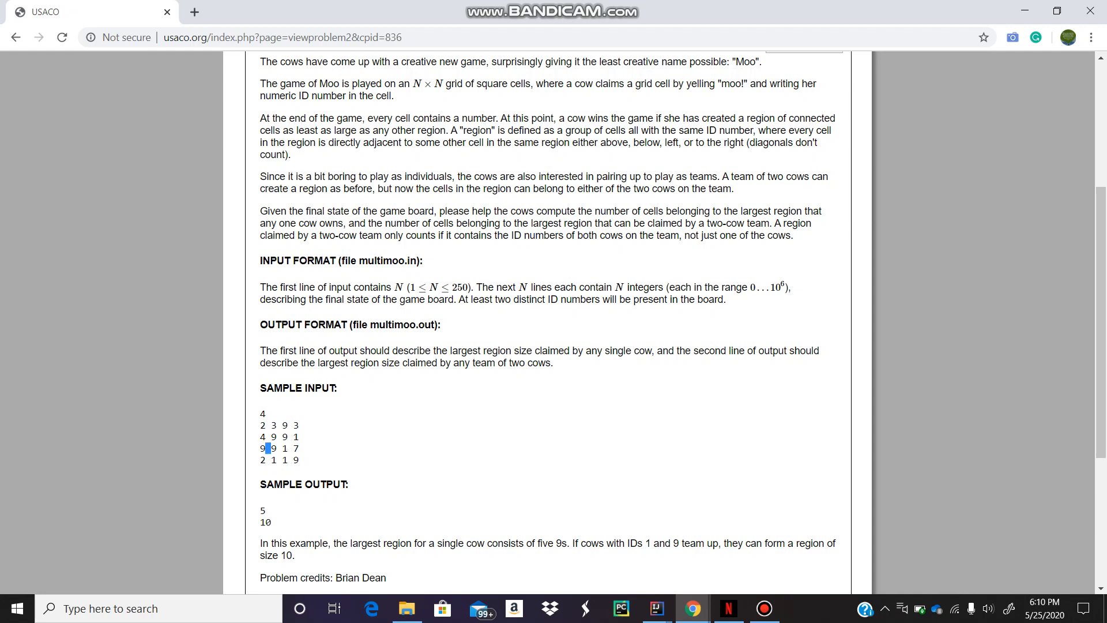
pyautogui.moveTo(259, 449); pyautogui.dragTo(297, 448)
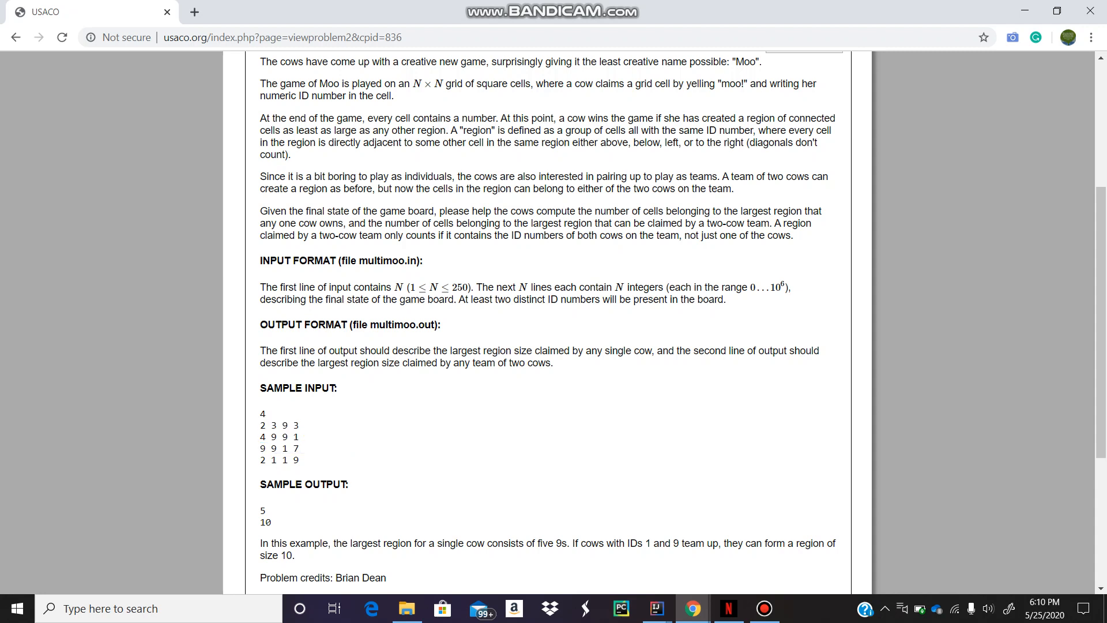
pyautogui.moveTo(282, 424); pyautogui.dragTo(297, 483)
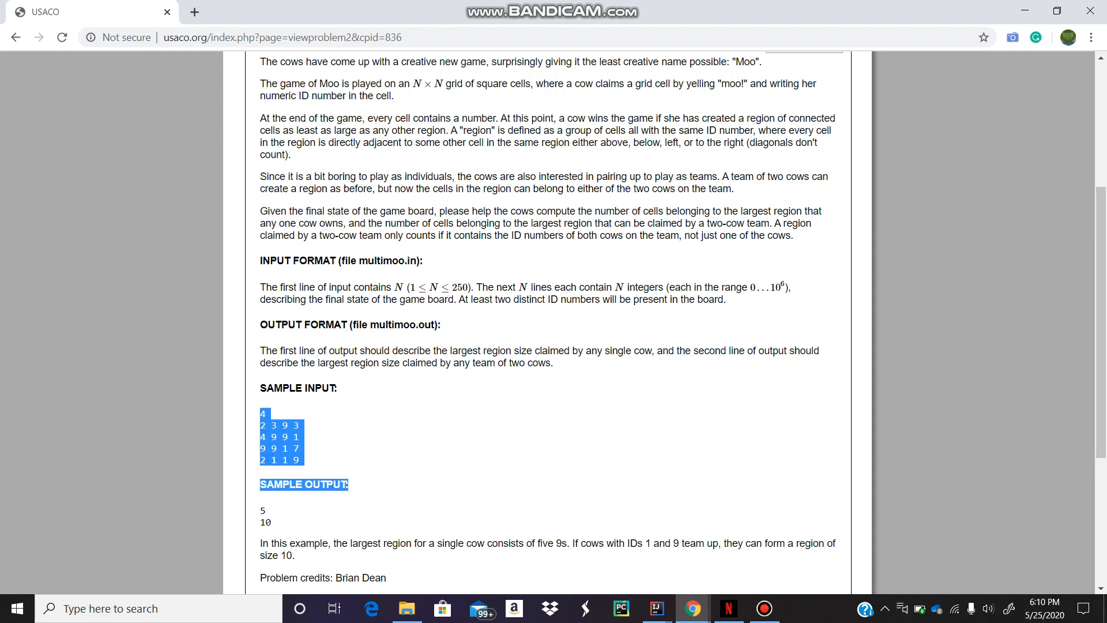
pyautogui.doubleClick(410, 350)
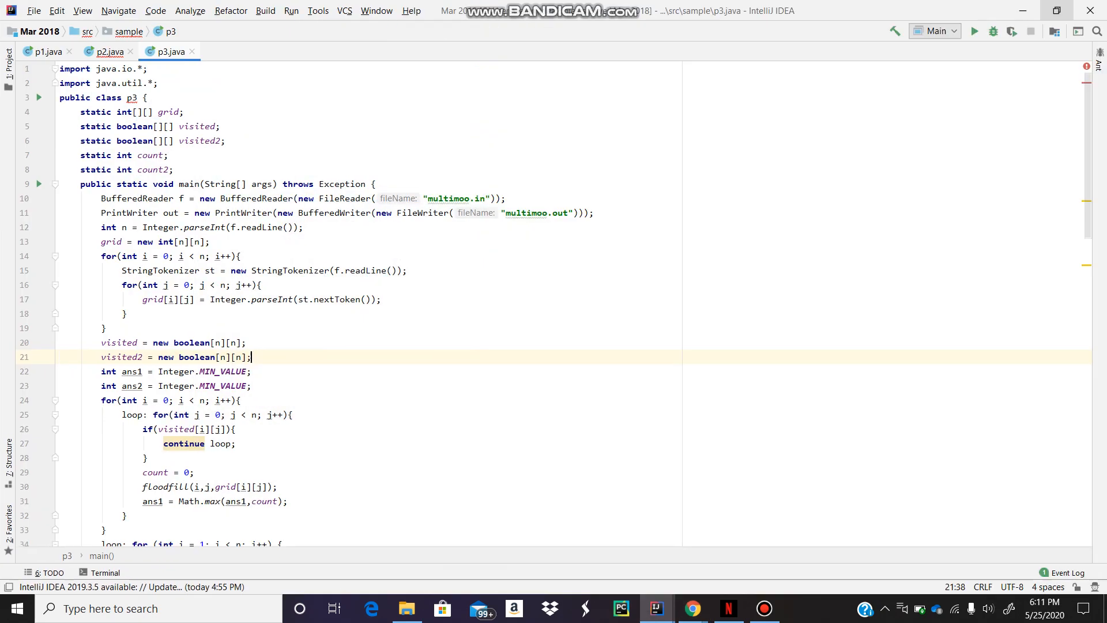
# Point out the count field declaration and where the grid array is created in p3.java.
pyautogui.click(169, 170)
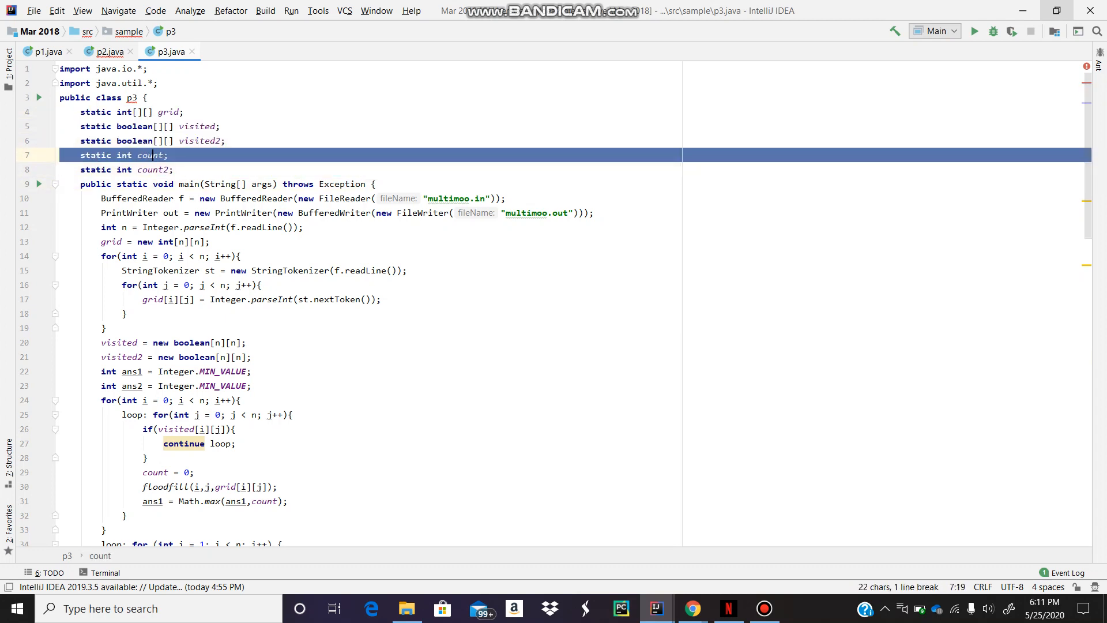
pyautogui.scroll(-3)
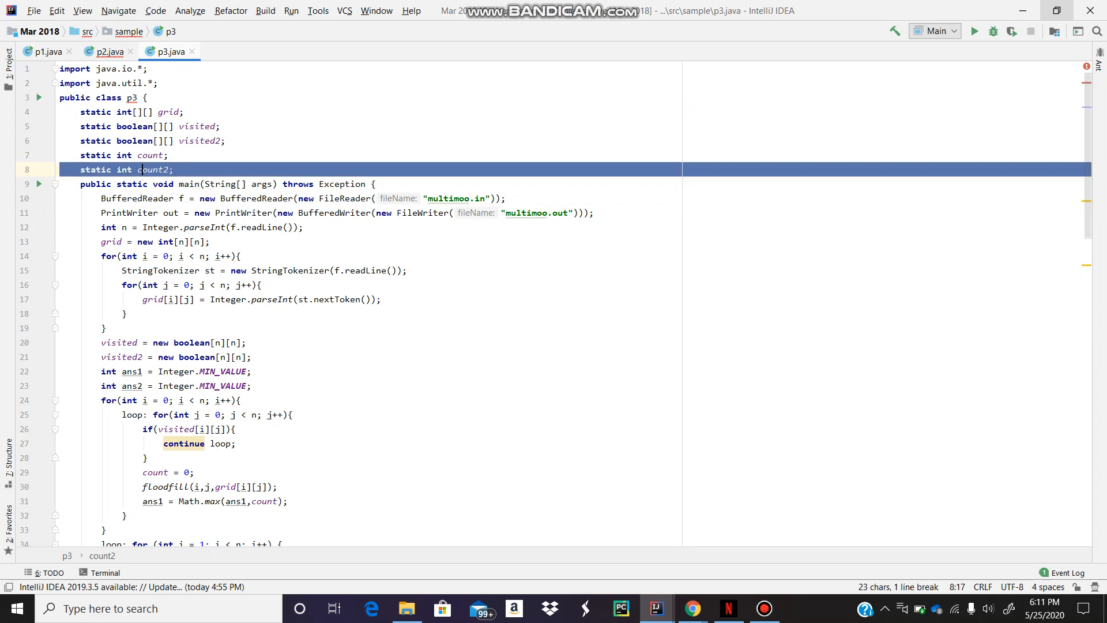
pyautogui.click(151, 198)
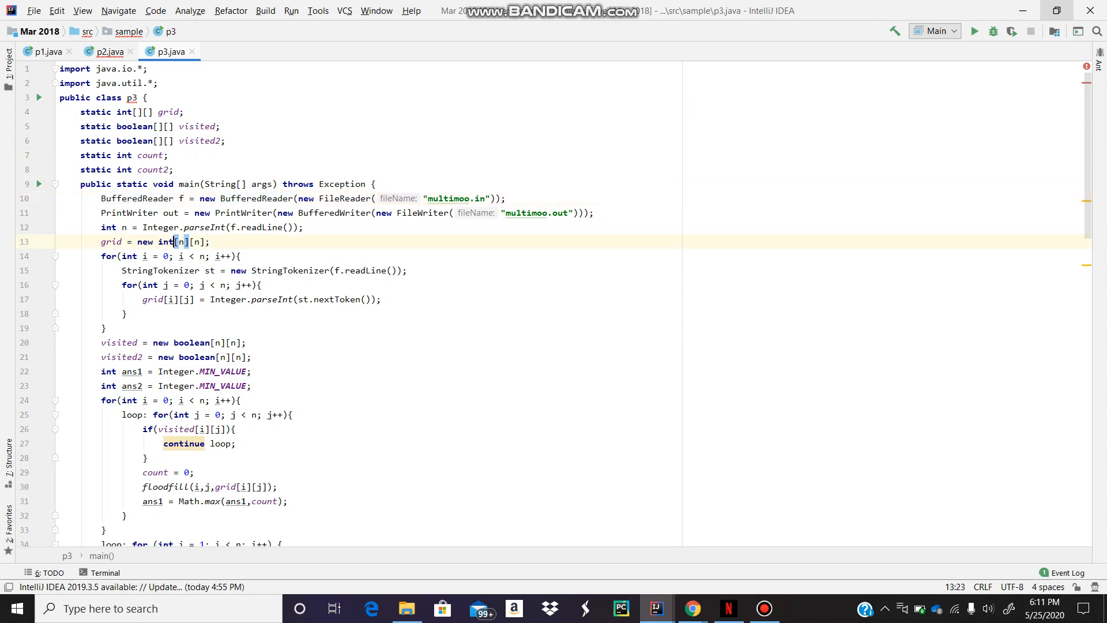
pyautogui.scroll(-3)
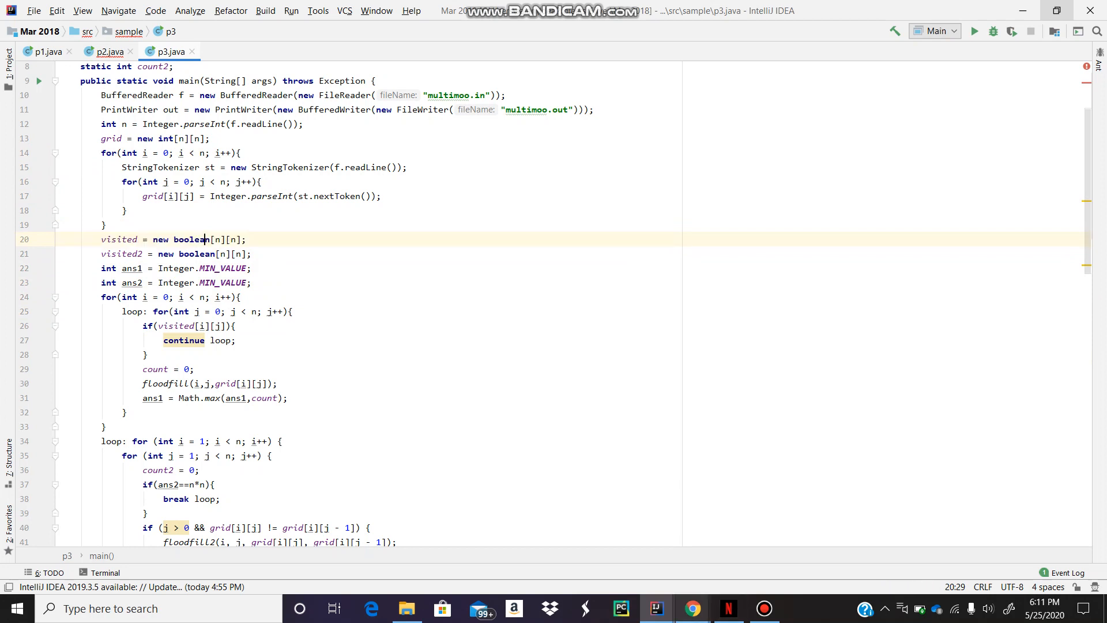
# Return to the Multiplayer Moo problem statement and highlight the first sample grid cells again.
pyautogui.click(691, 607)
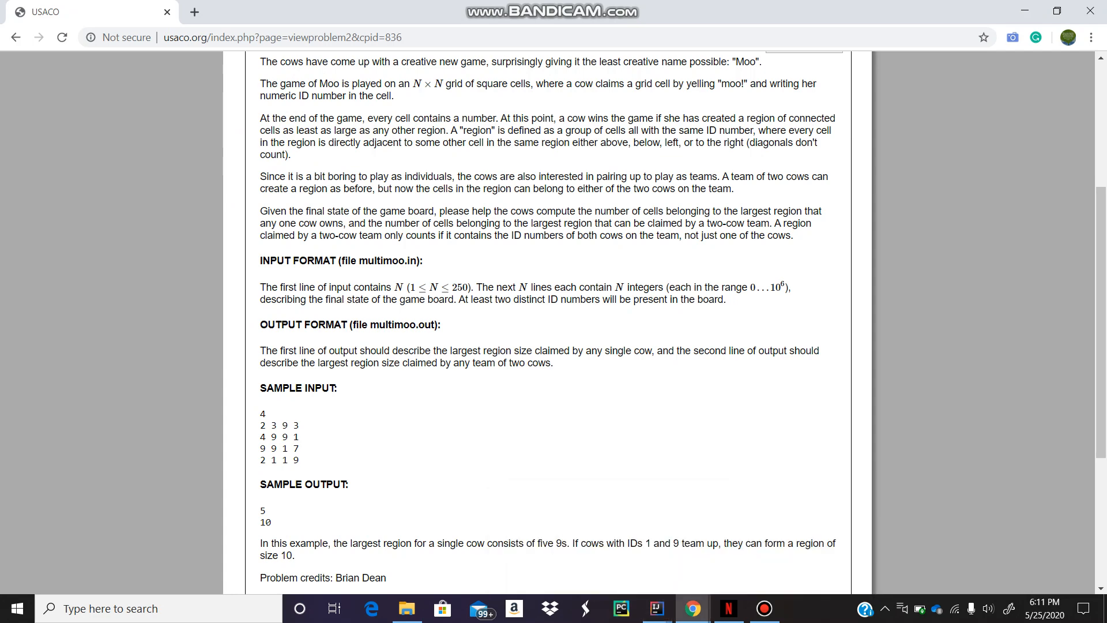
pyautogui.scroll(-3)
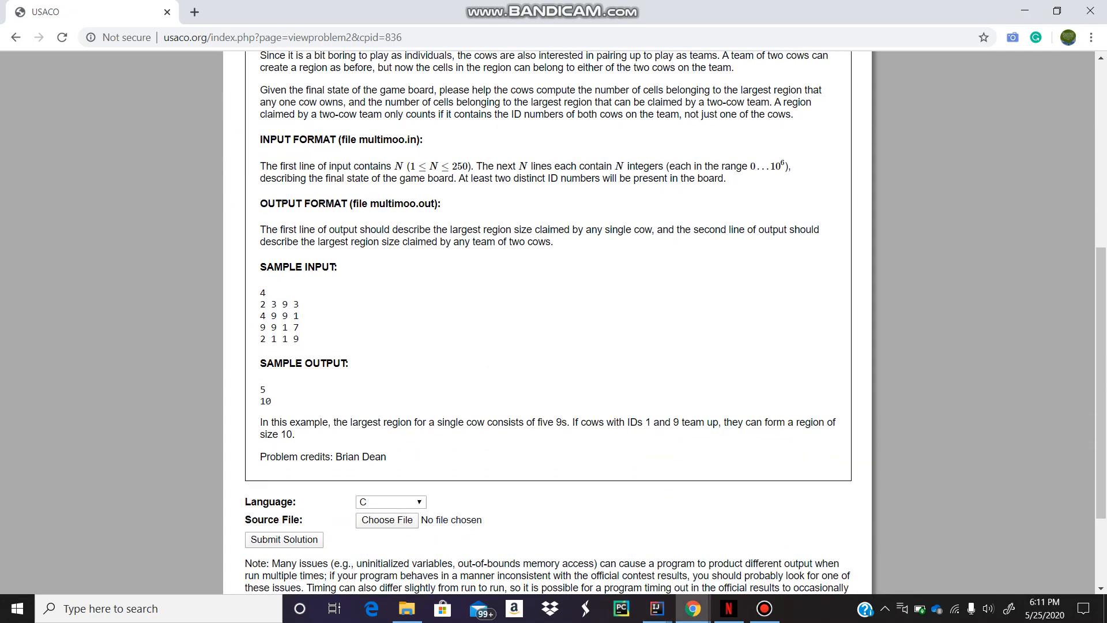
pyautogui.doubleClick(284, 303)
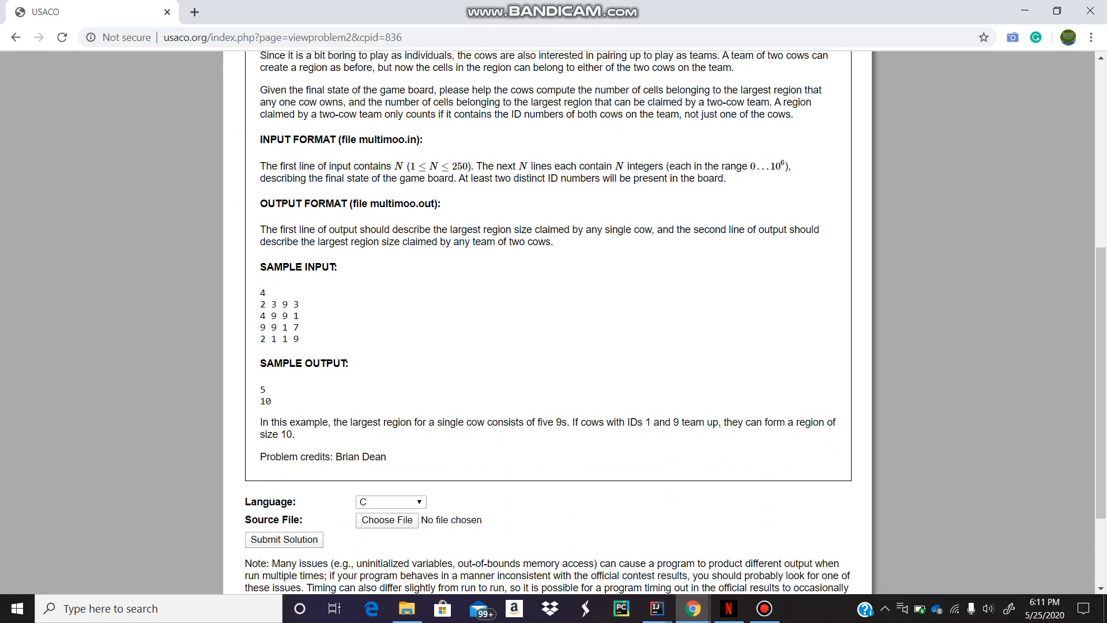
pyautogui.moveTo(282, 303); pyautogui.dragTo(272, 316)
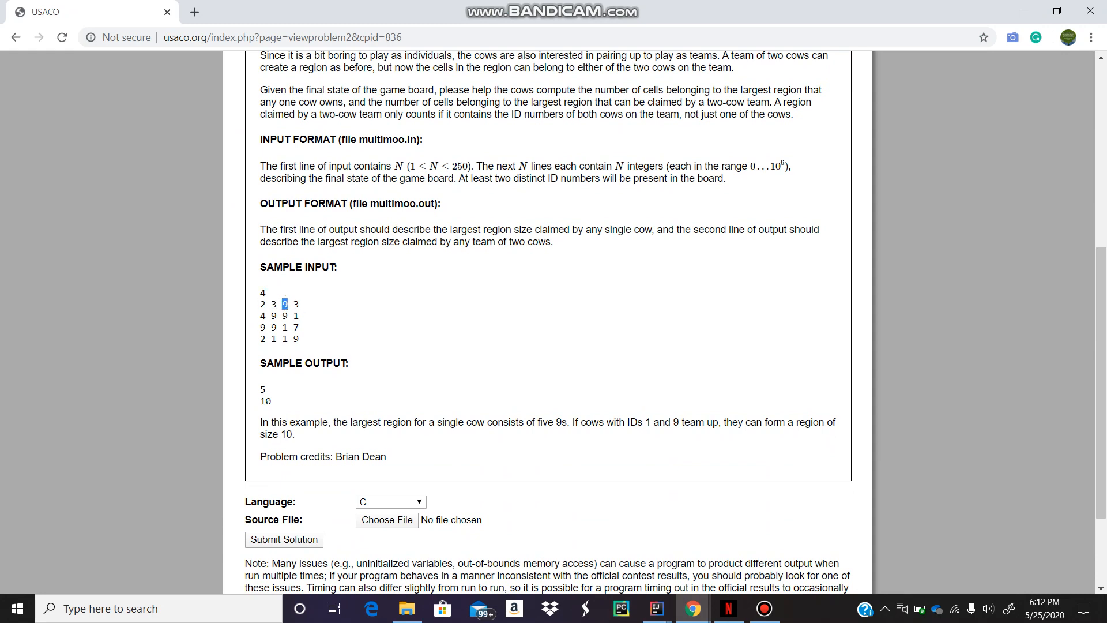
pyautogui.moveTo(281, 304); pyautogui.dragTo(268, 316)
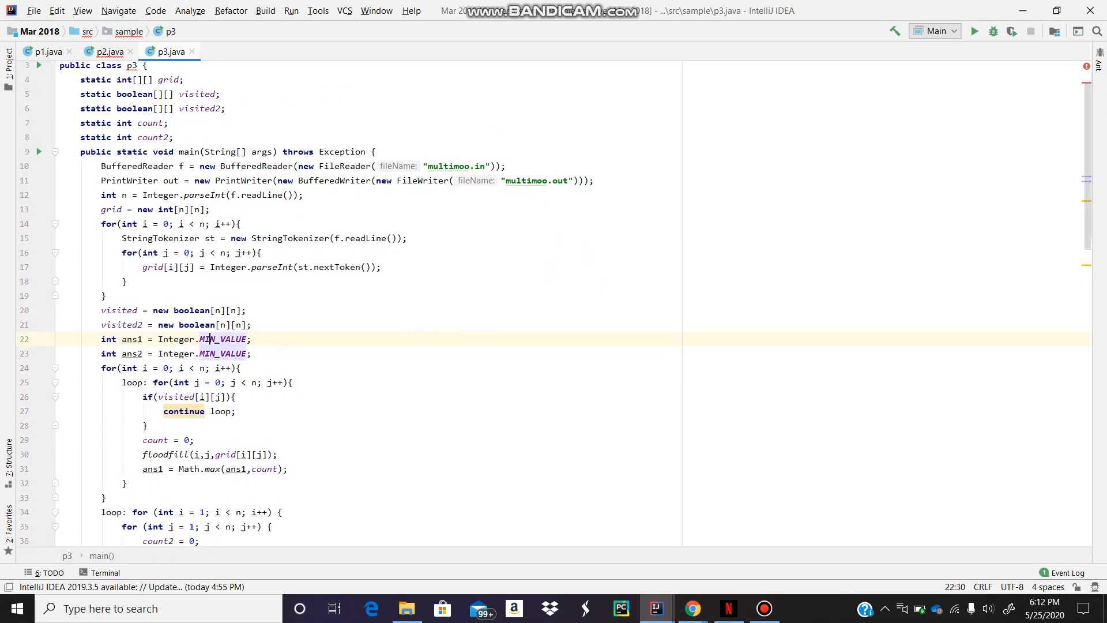
pyautogui.scroll(-3)
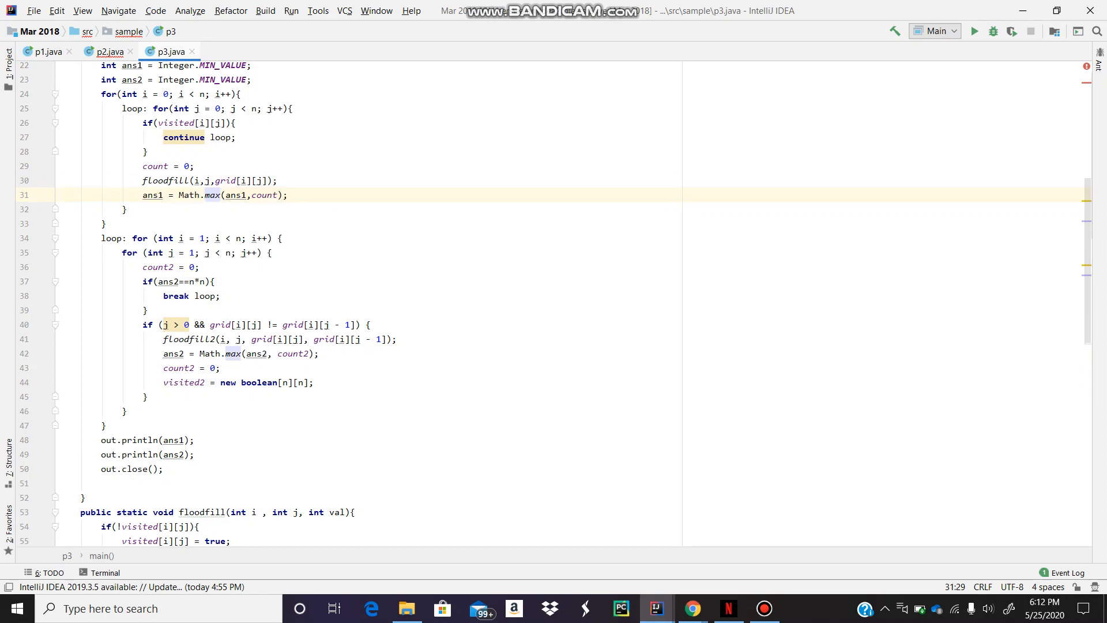
pyautogui.scroll(-3)
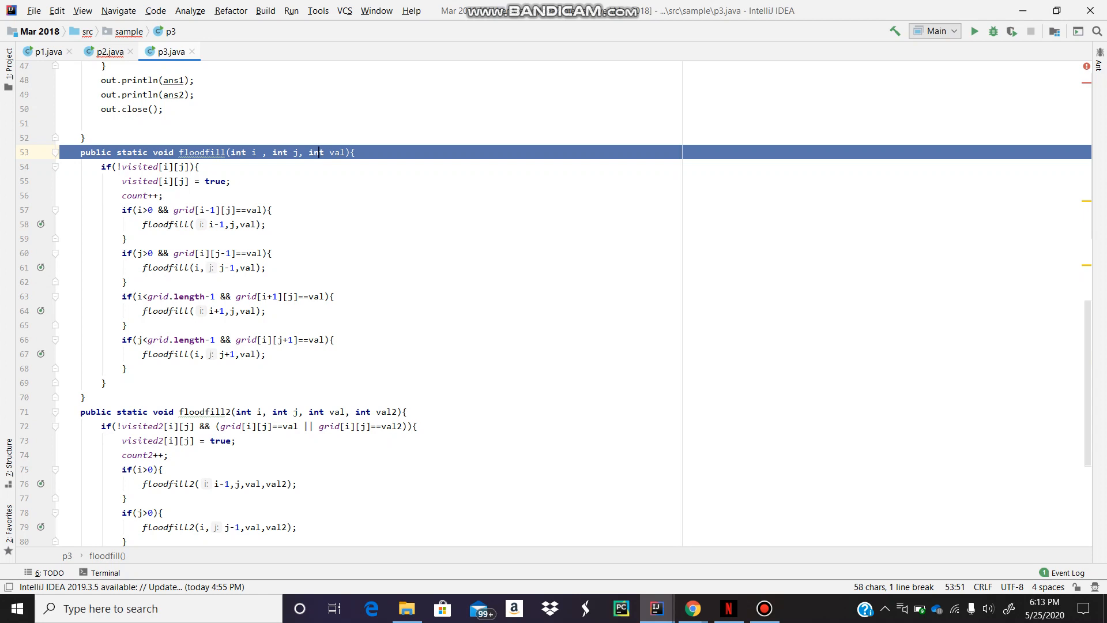
pyautogui.doubleClick(140, 166)
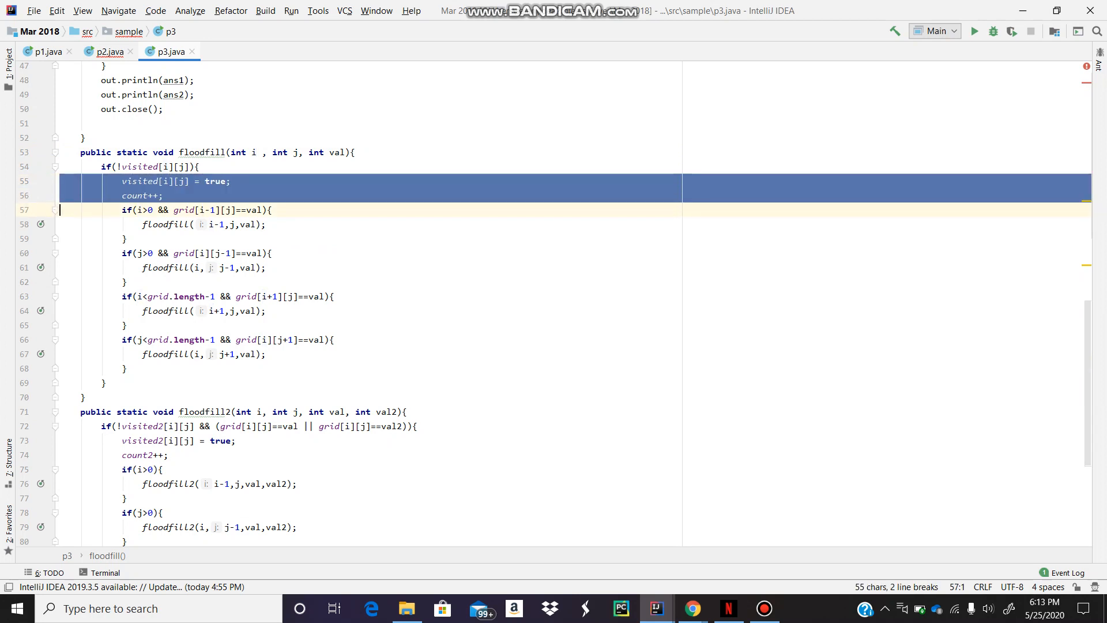
pyautogui.doubleClick(139, 181)
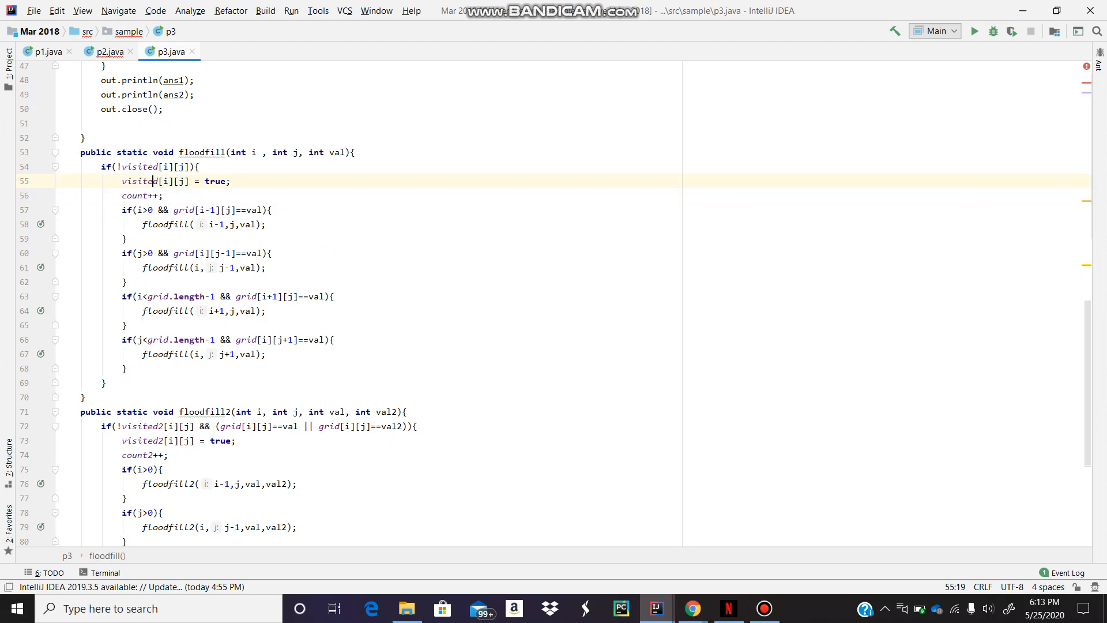
pyautogui.moveTo(152, 181); pyautogui.dragTo(145, 196)
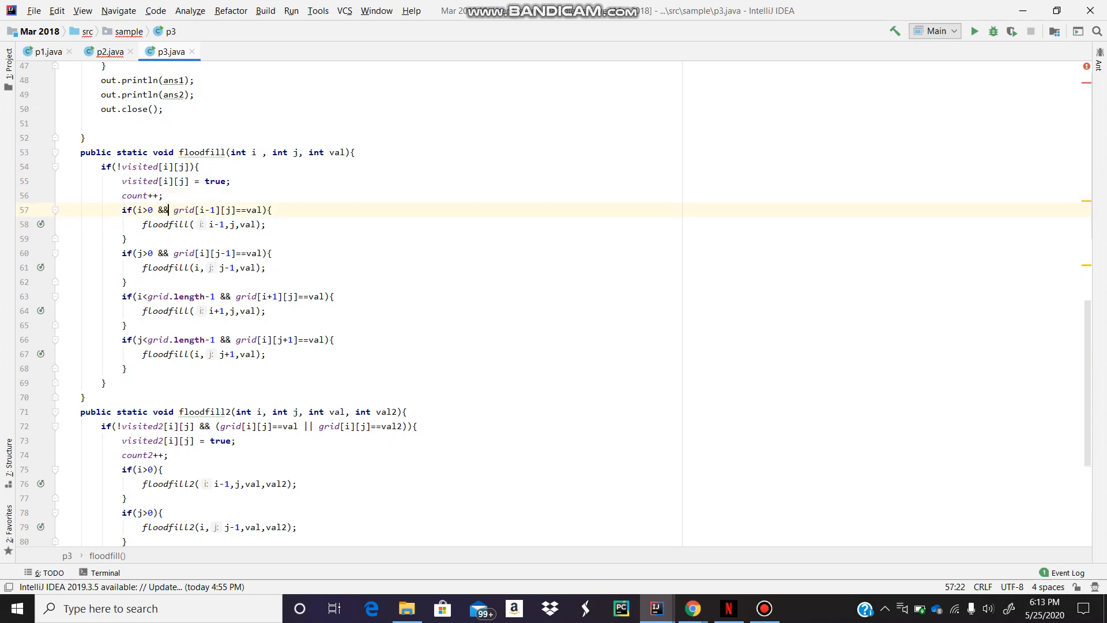
pyautogui.tripleClick(190, 210)
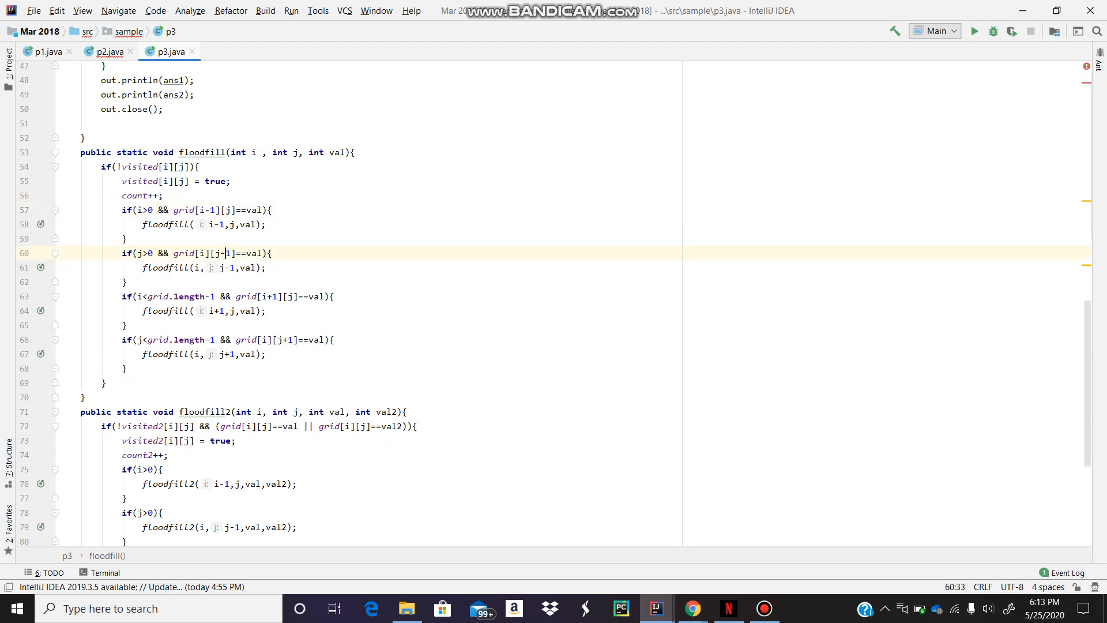
pyautogui.click(125, 282)
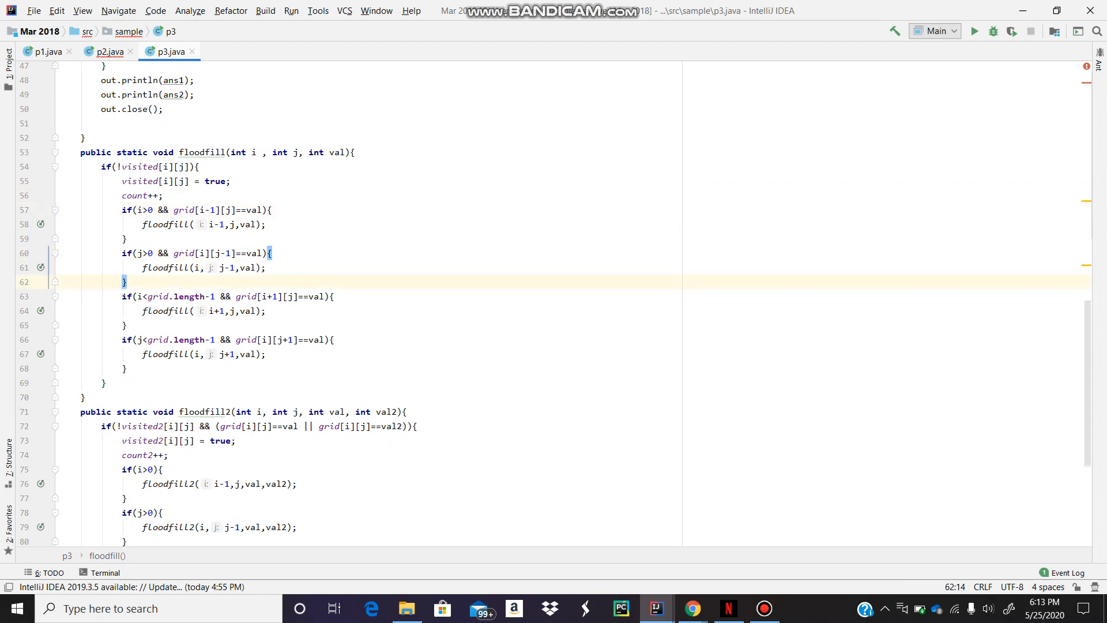
pyautogui.scroll(-3)
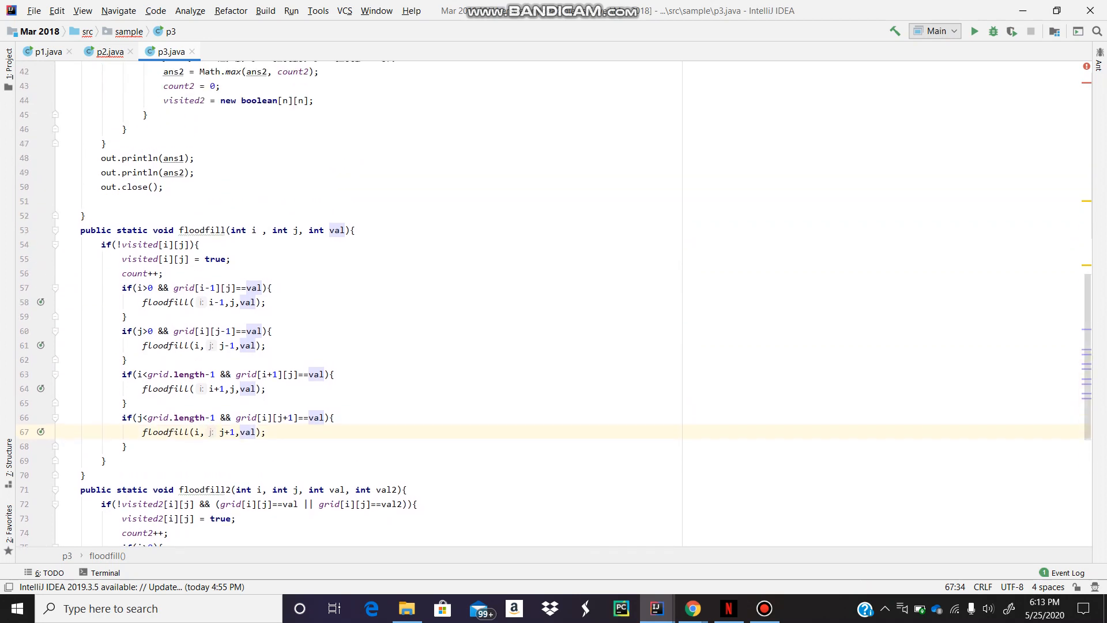
pyautogui.scroll(-3)
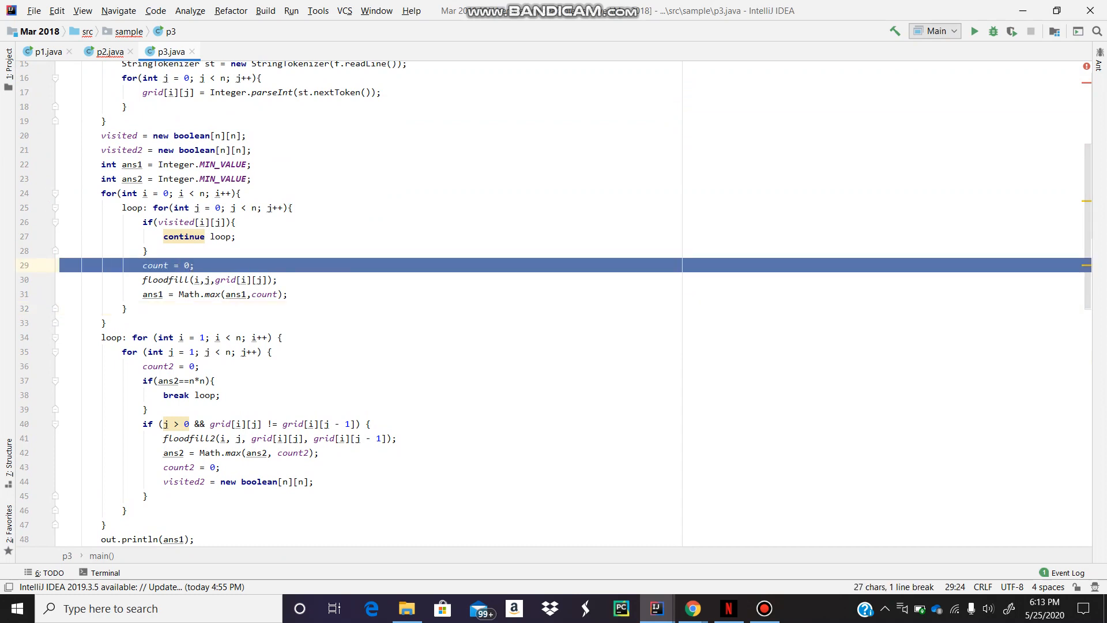
pyautogui.click(179, 294)
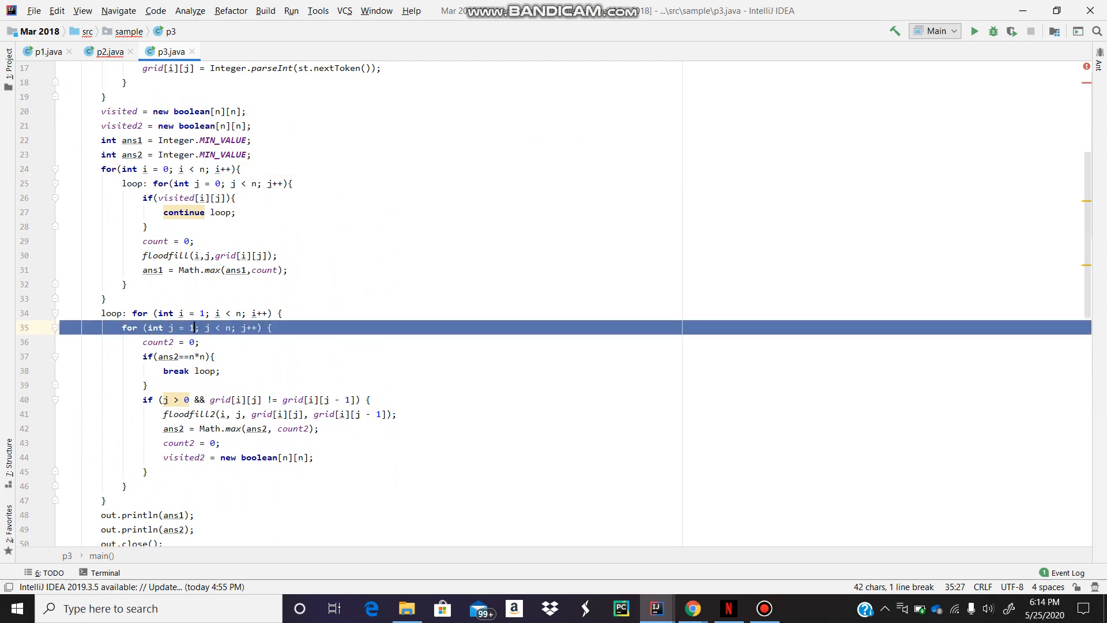
pyautogui.click(190, 328)
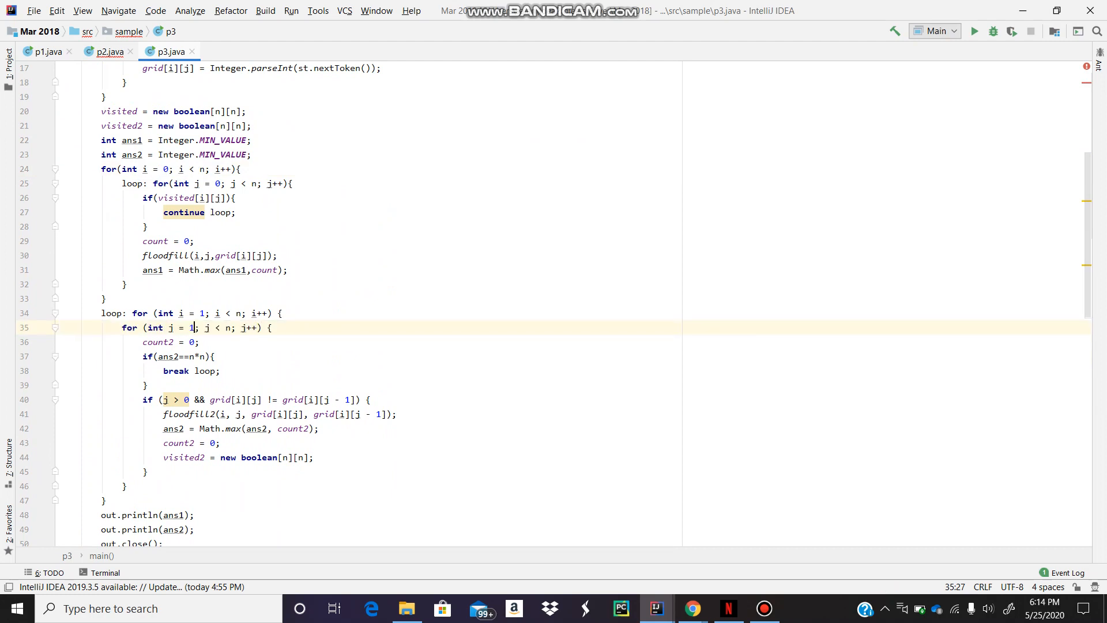
pyautogui.doubleClick(191, 327)
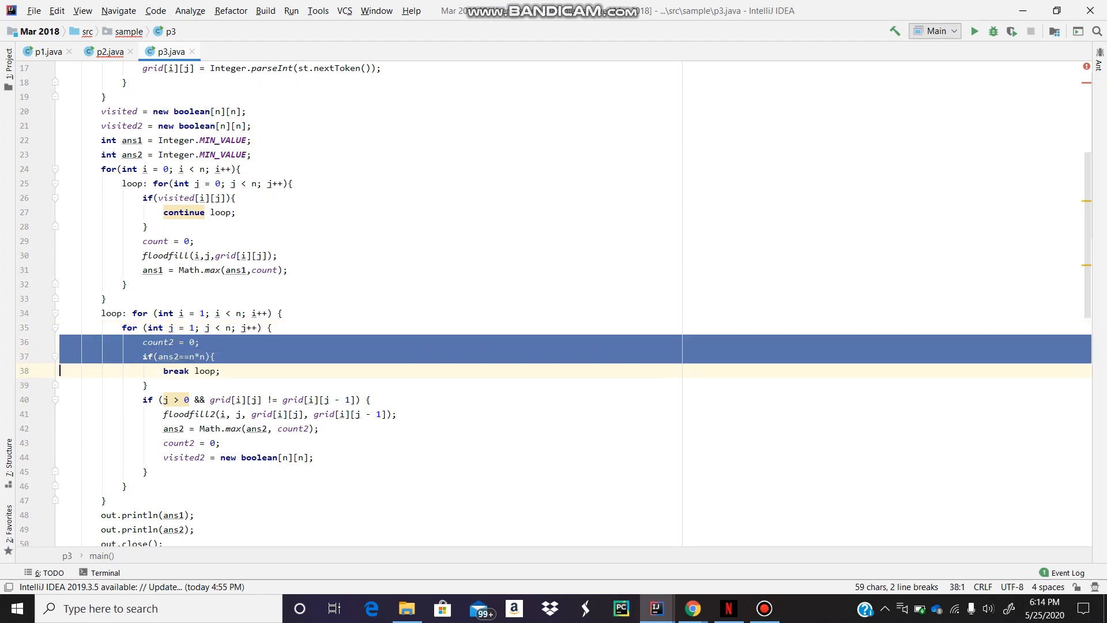
pyautogui.click(175, 370)
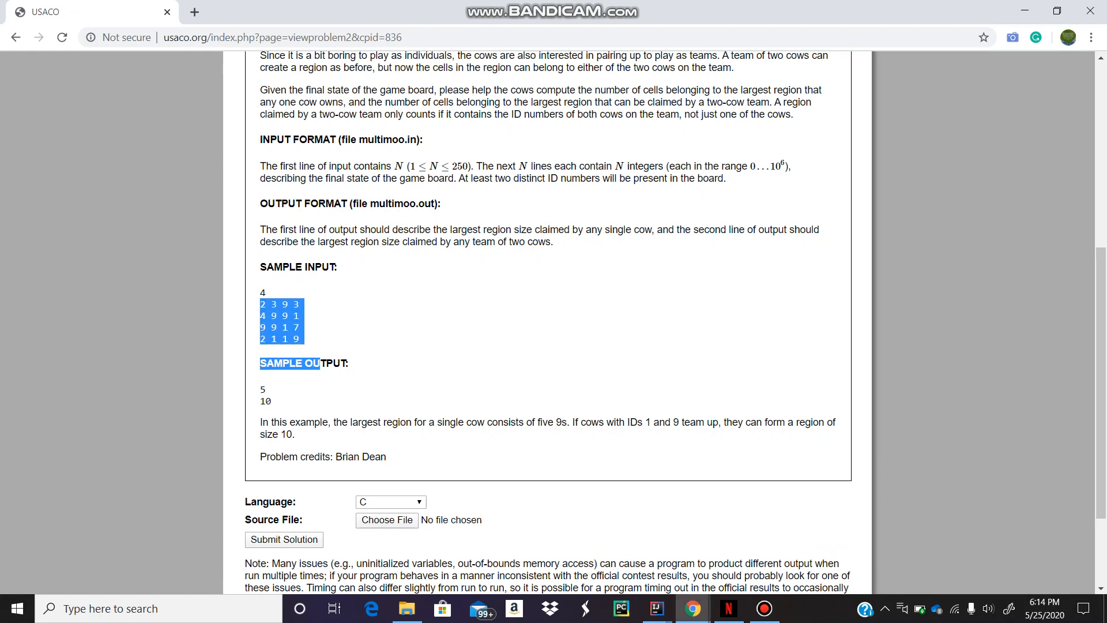
# Select the first sample input row on the USACO page before putting Chrome away.
pyautogui.click(261, 304)
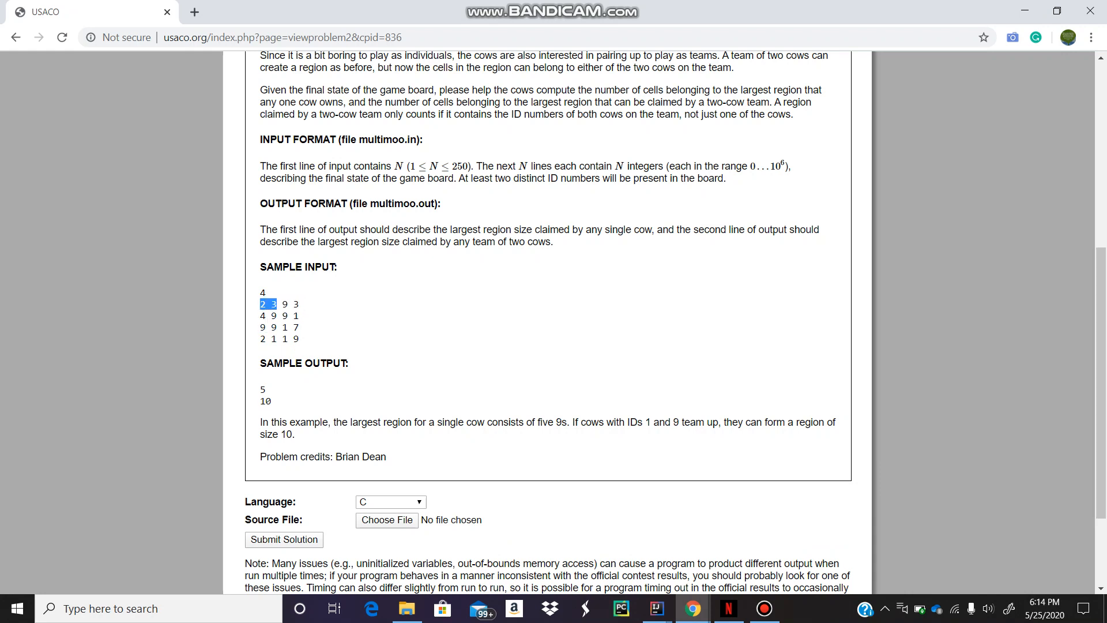
pyautogui.moveTo(262, 303); pyautogui.dragTo(297, 316)
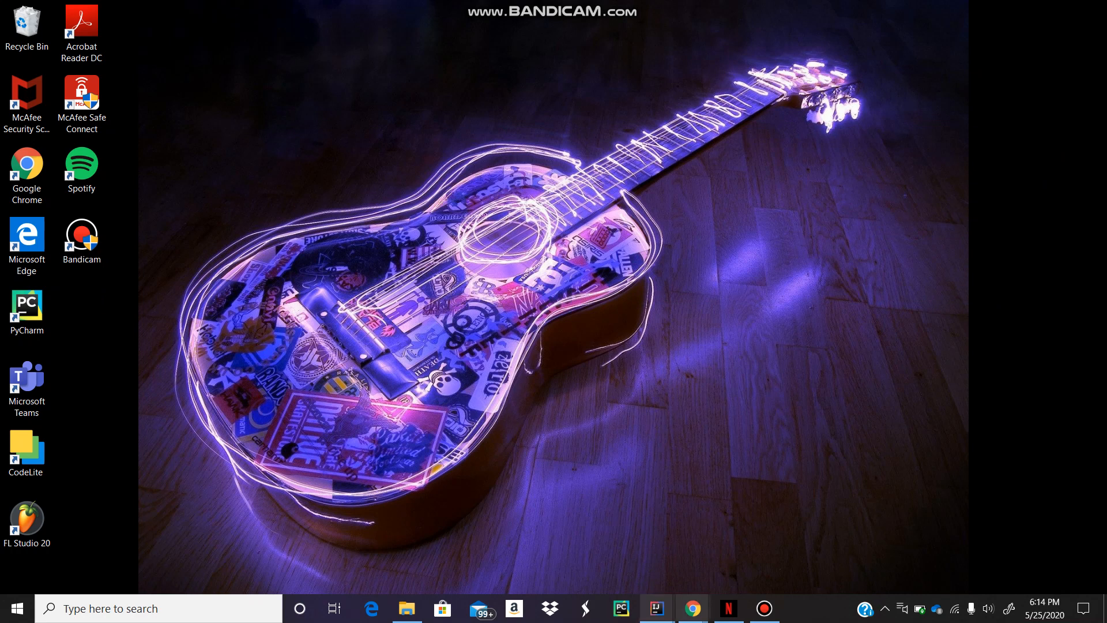
# Restore the IntelliJ IDEA window from the taskbar to show p3.java.
pyautogui.click(690, 608)
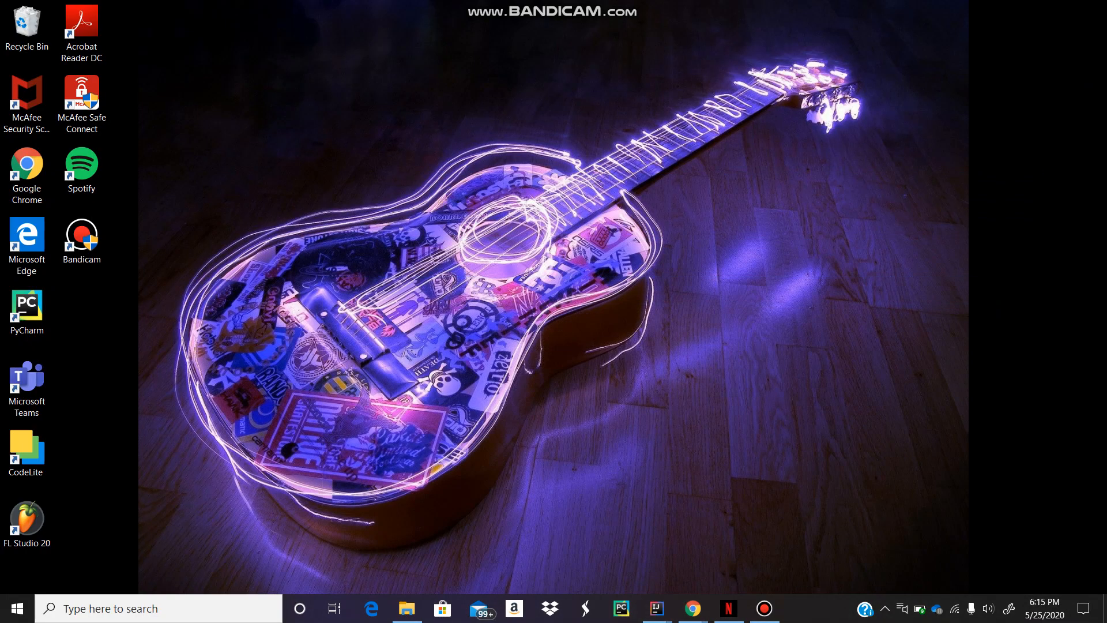
pyautogui.moveTo(655, 608)
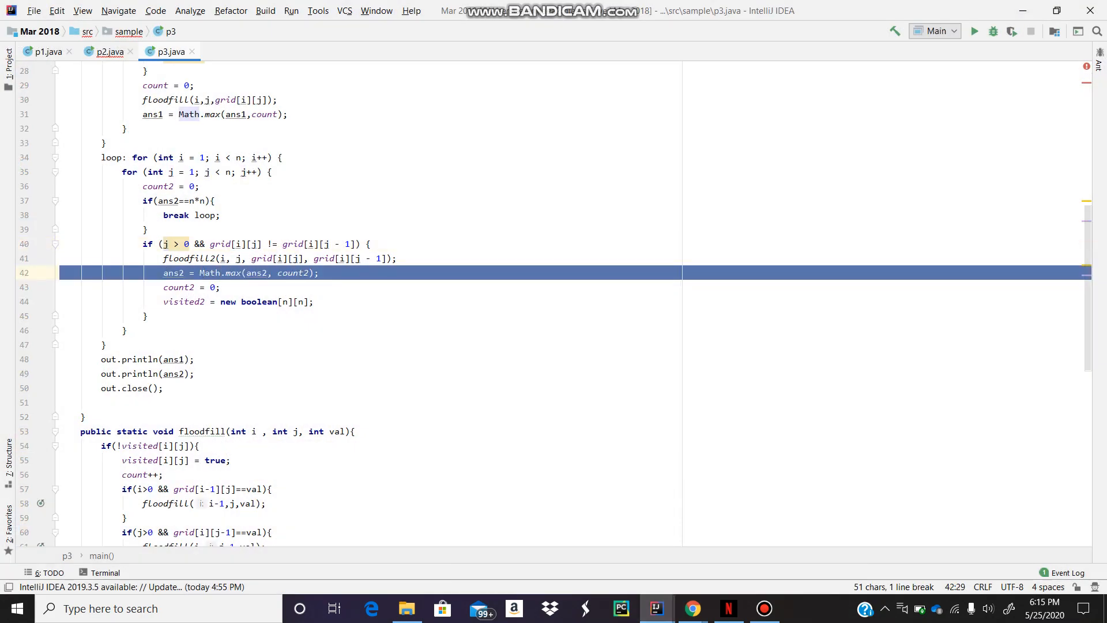
pyautogui.scroll(-3)
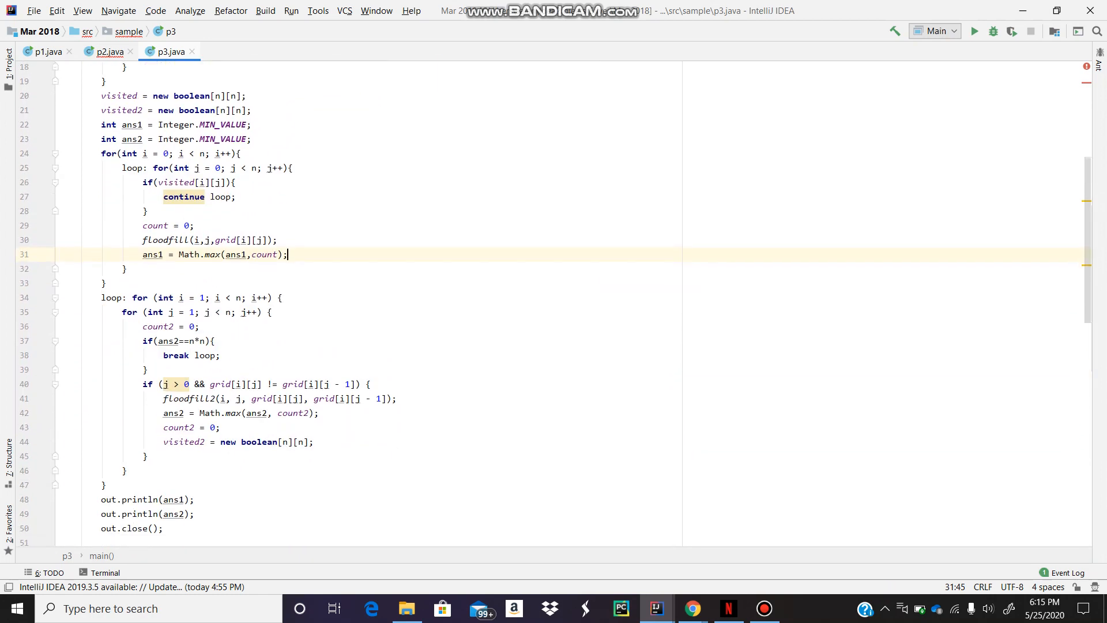
pyautogui.scroll(-3)
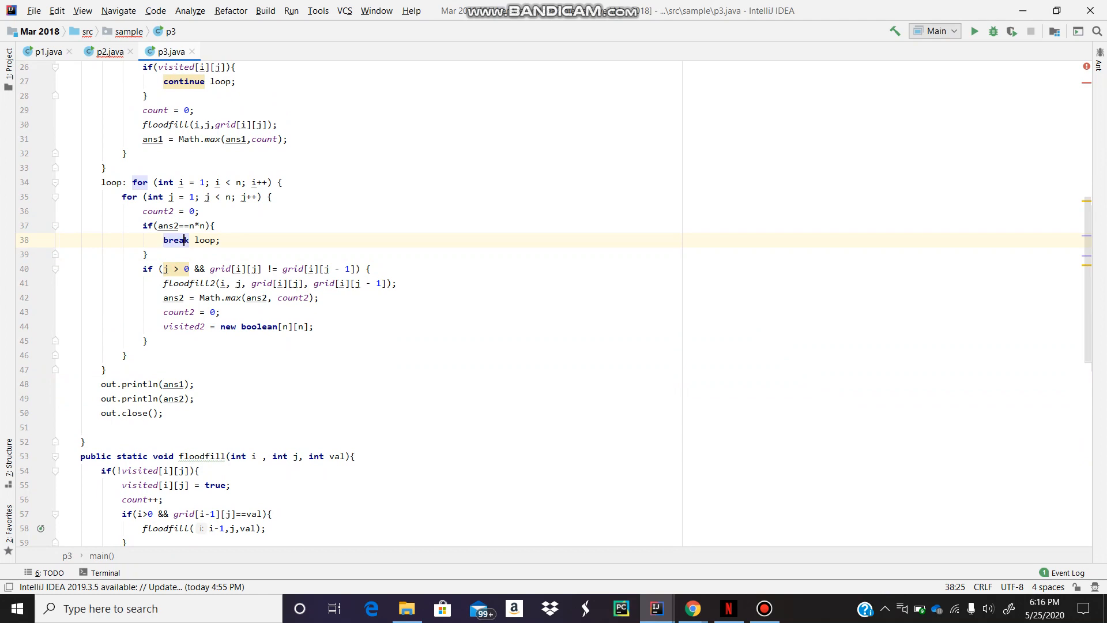
pyautogui.doubleClick(176, 240)
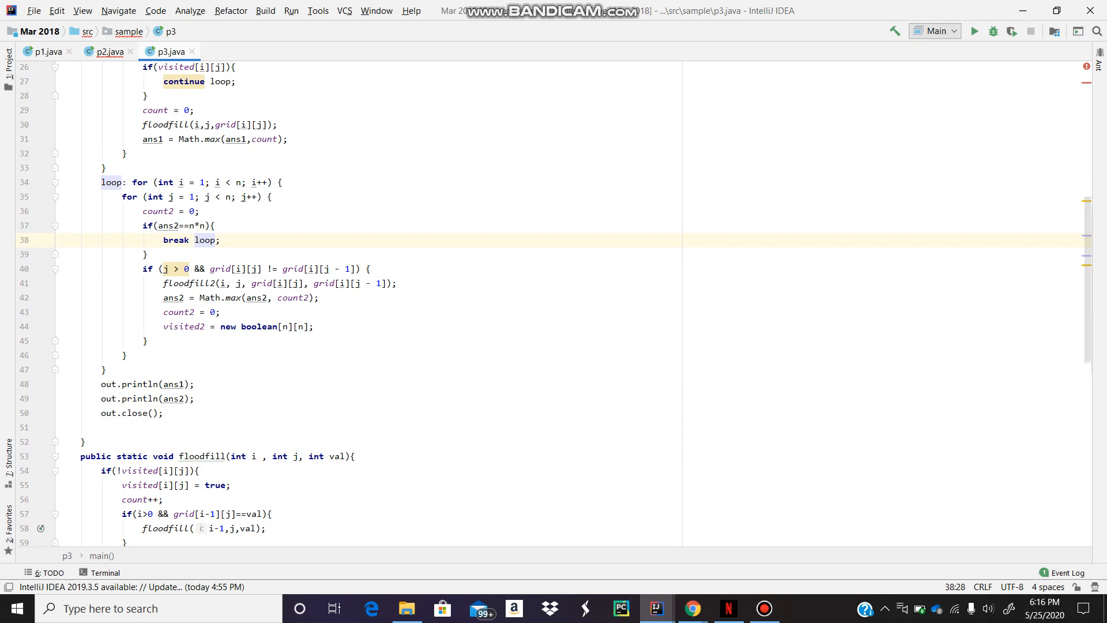
pyautogui.click(200, 240)
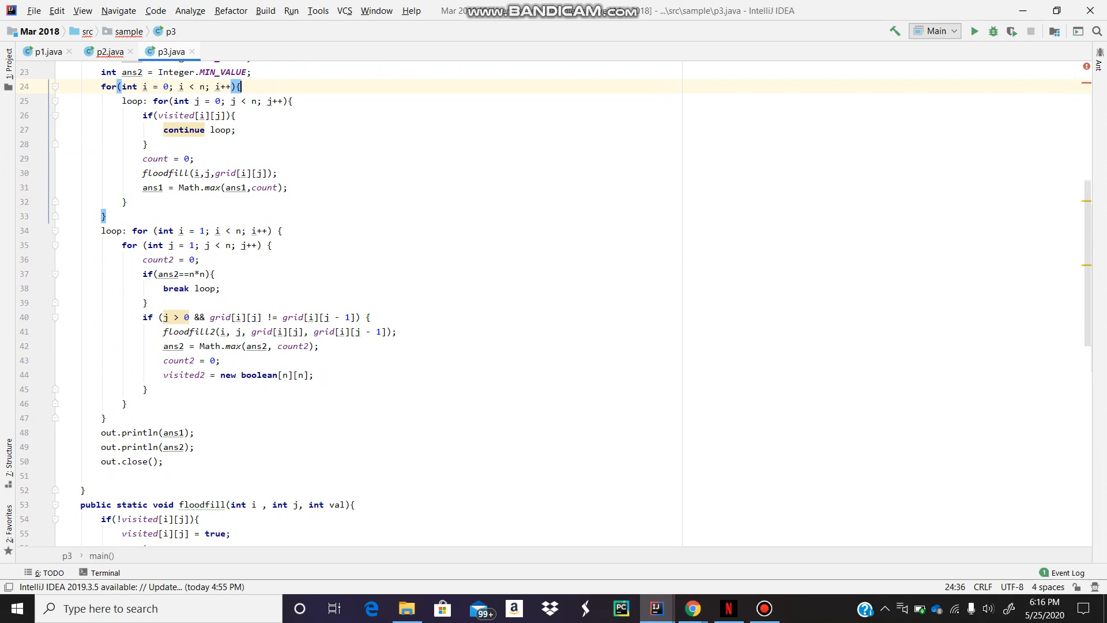
pyautogui.scroll(-3)
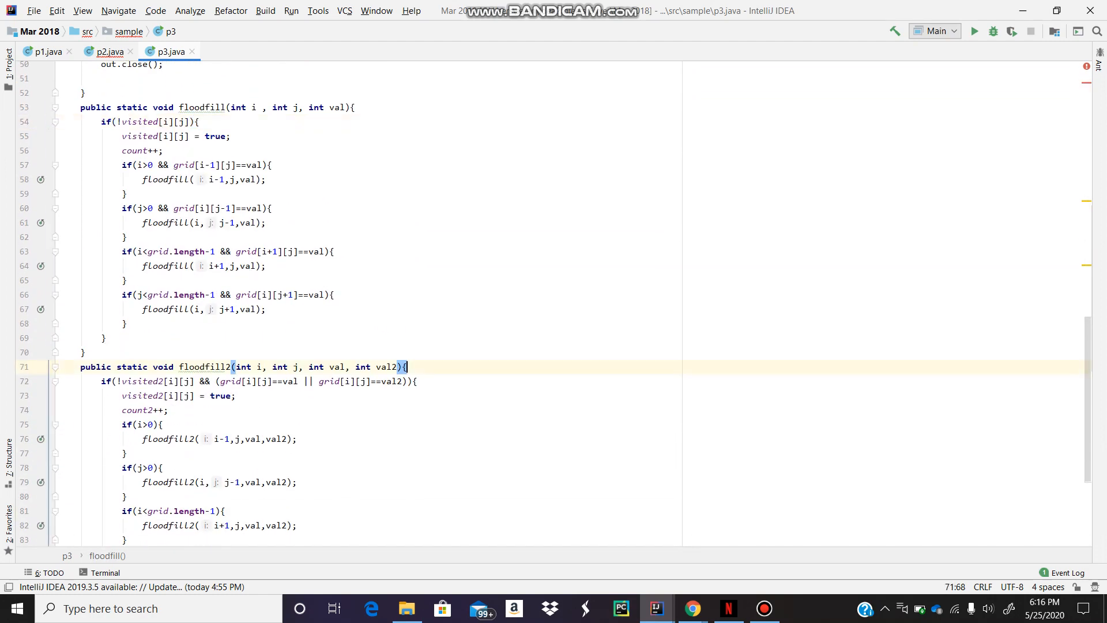